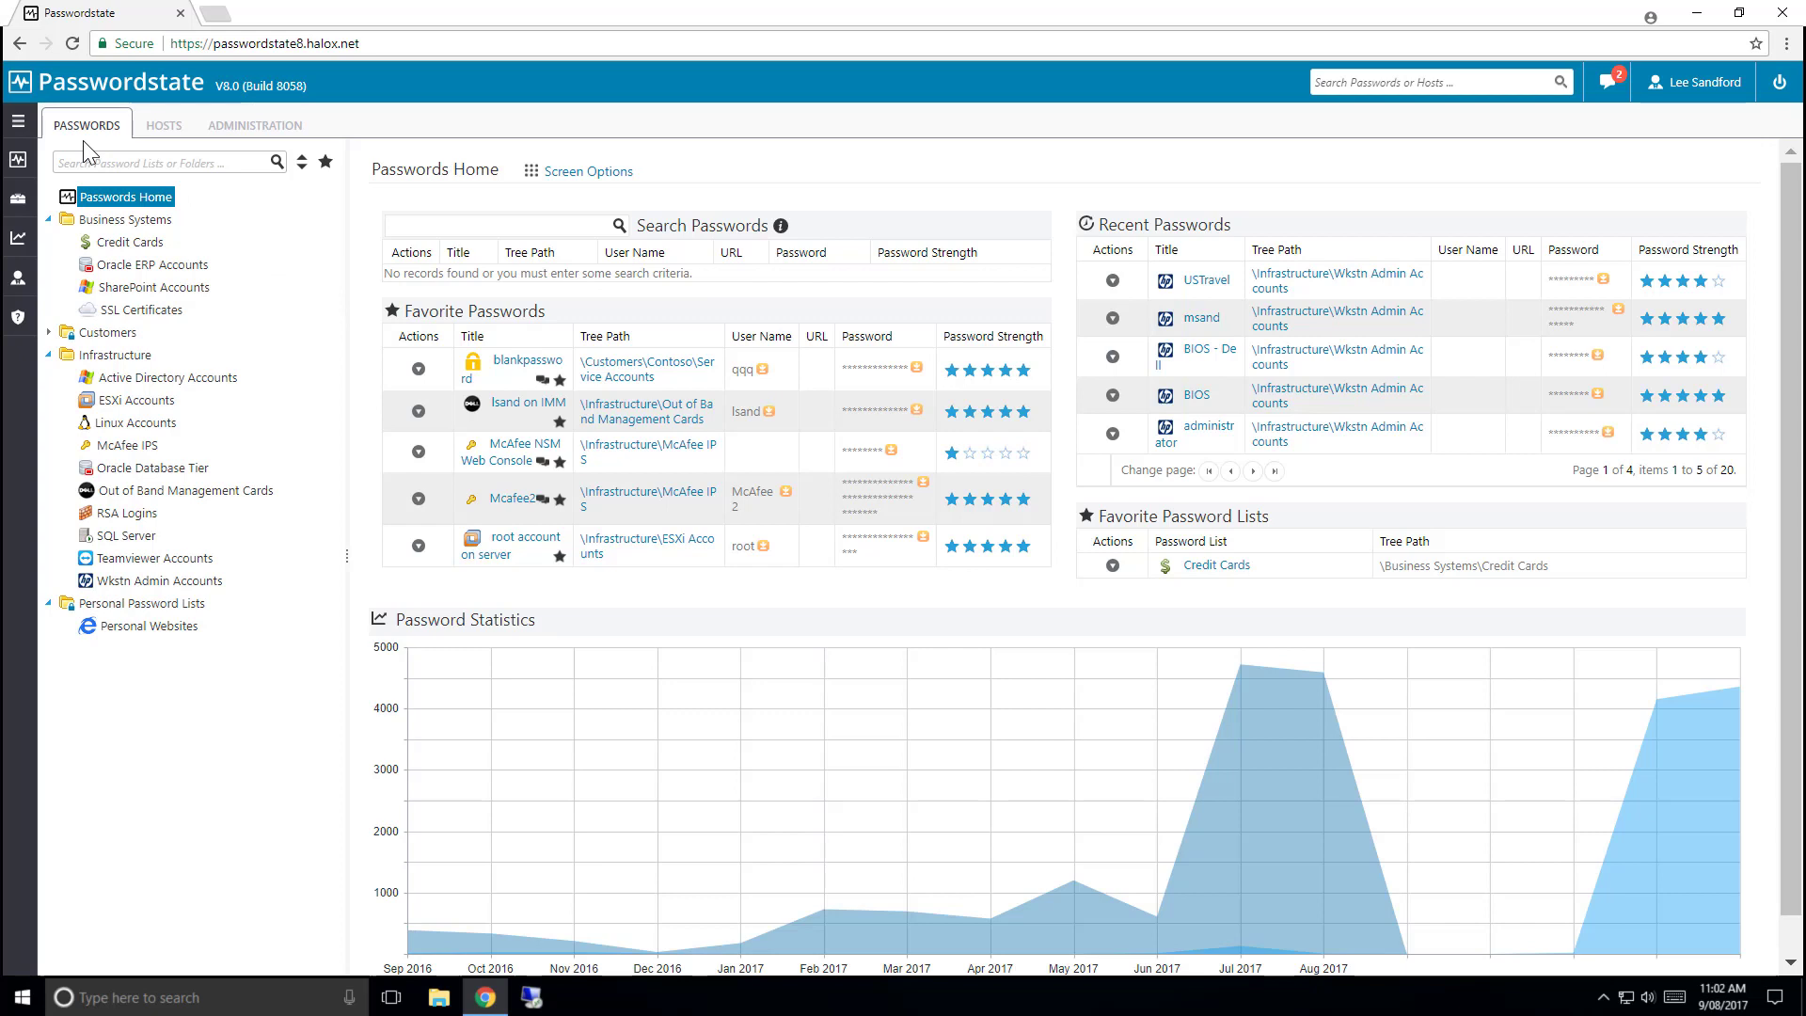
Preview the Reports and Help flyouts from the collapsed side menu icons
left_click(19, 158)
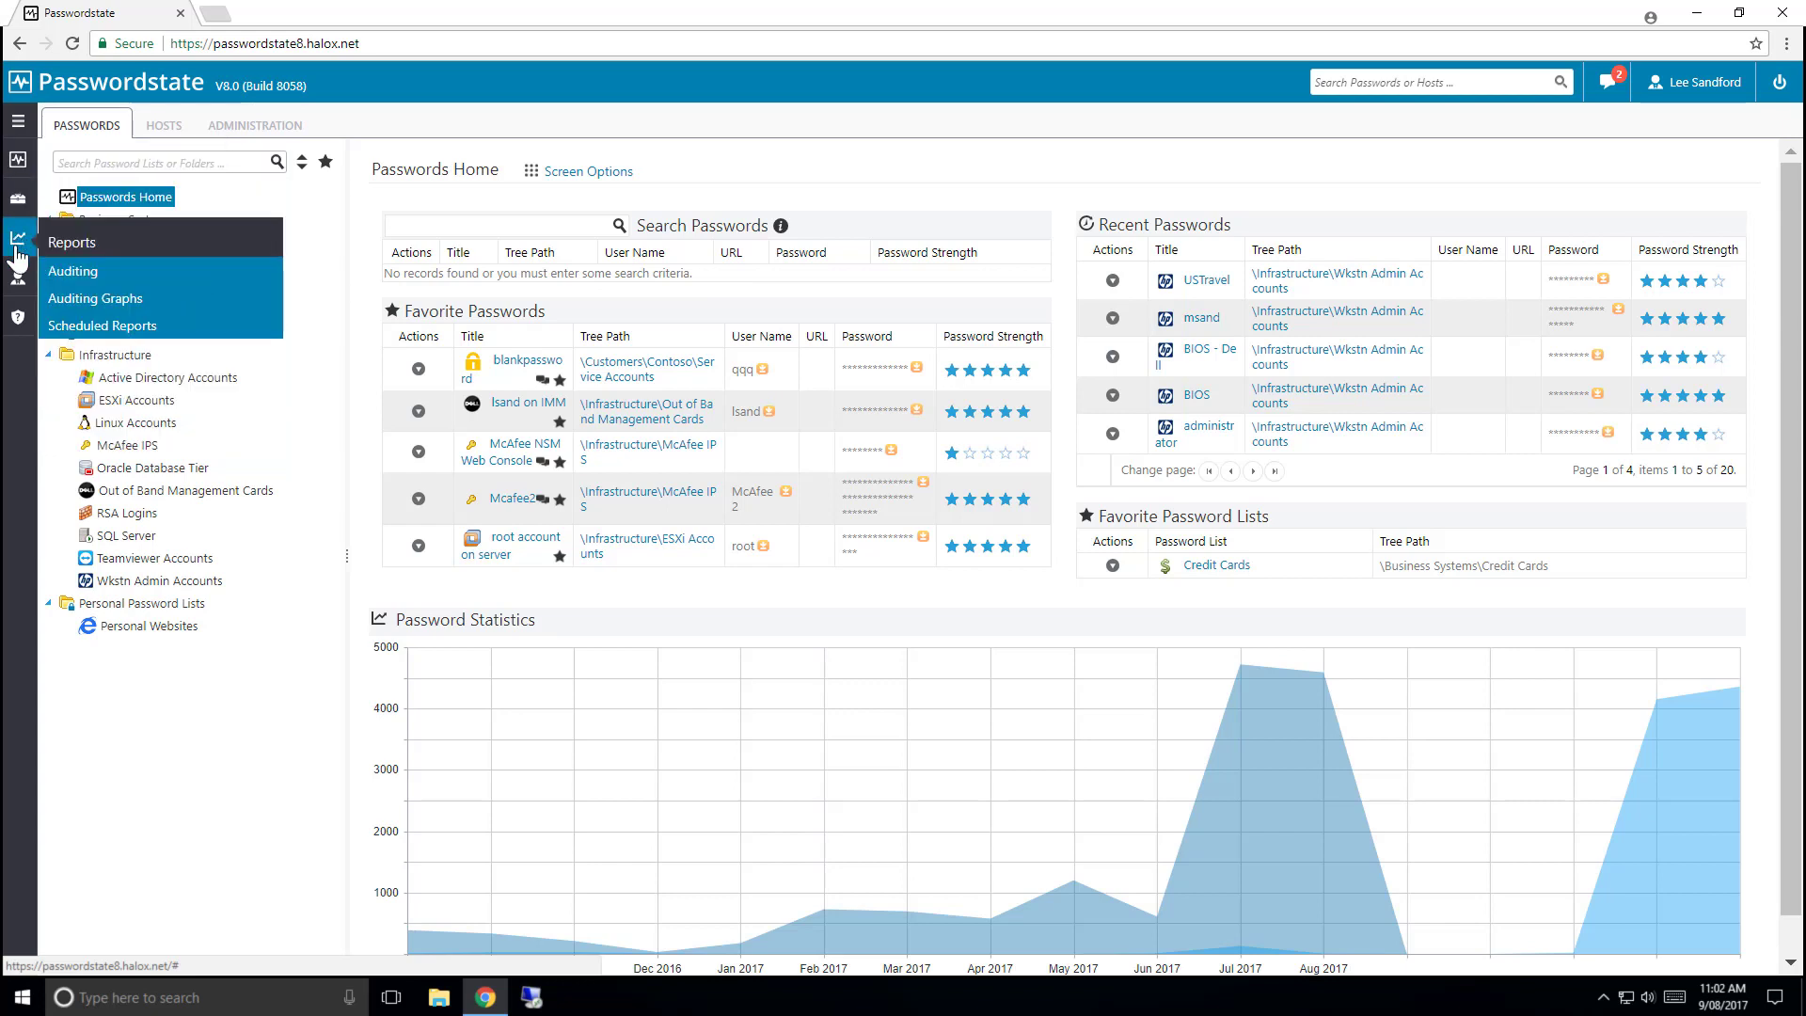
left_click(19, 316)
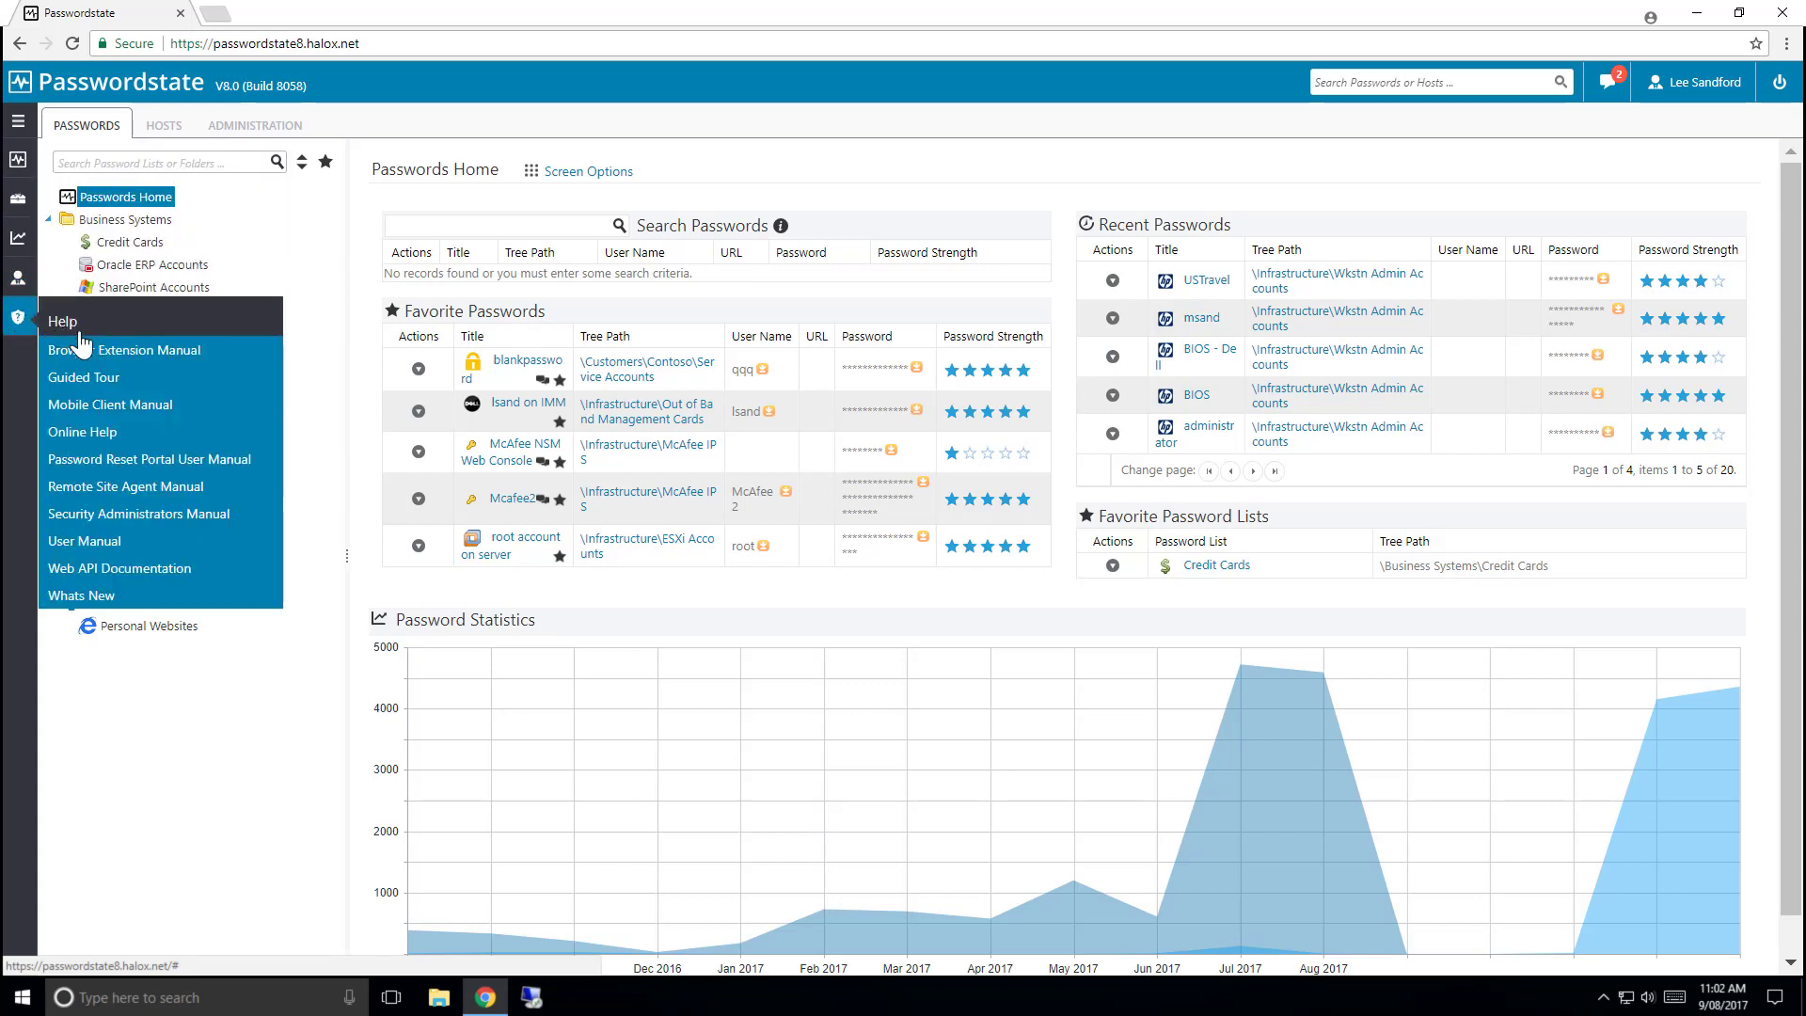
mouse_move(124, 350)
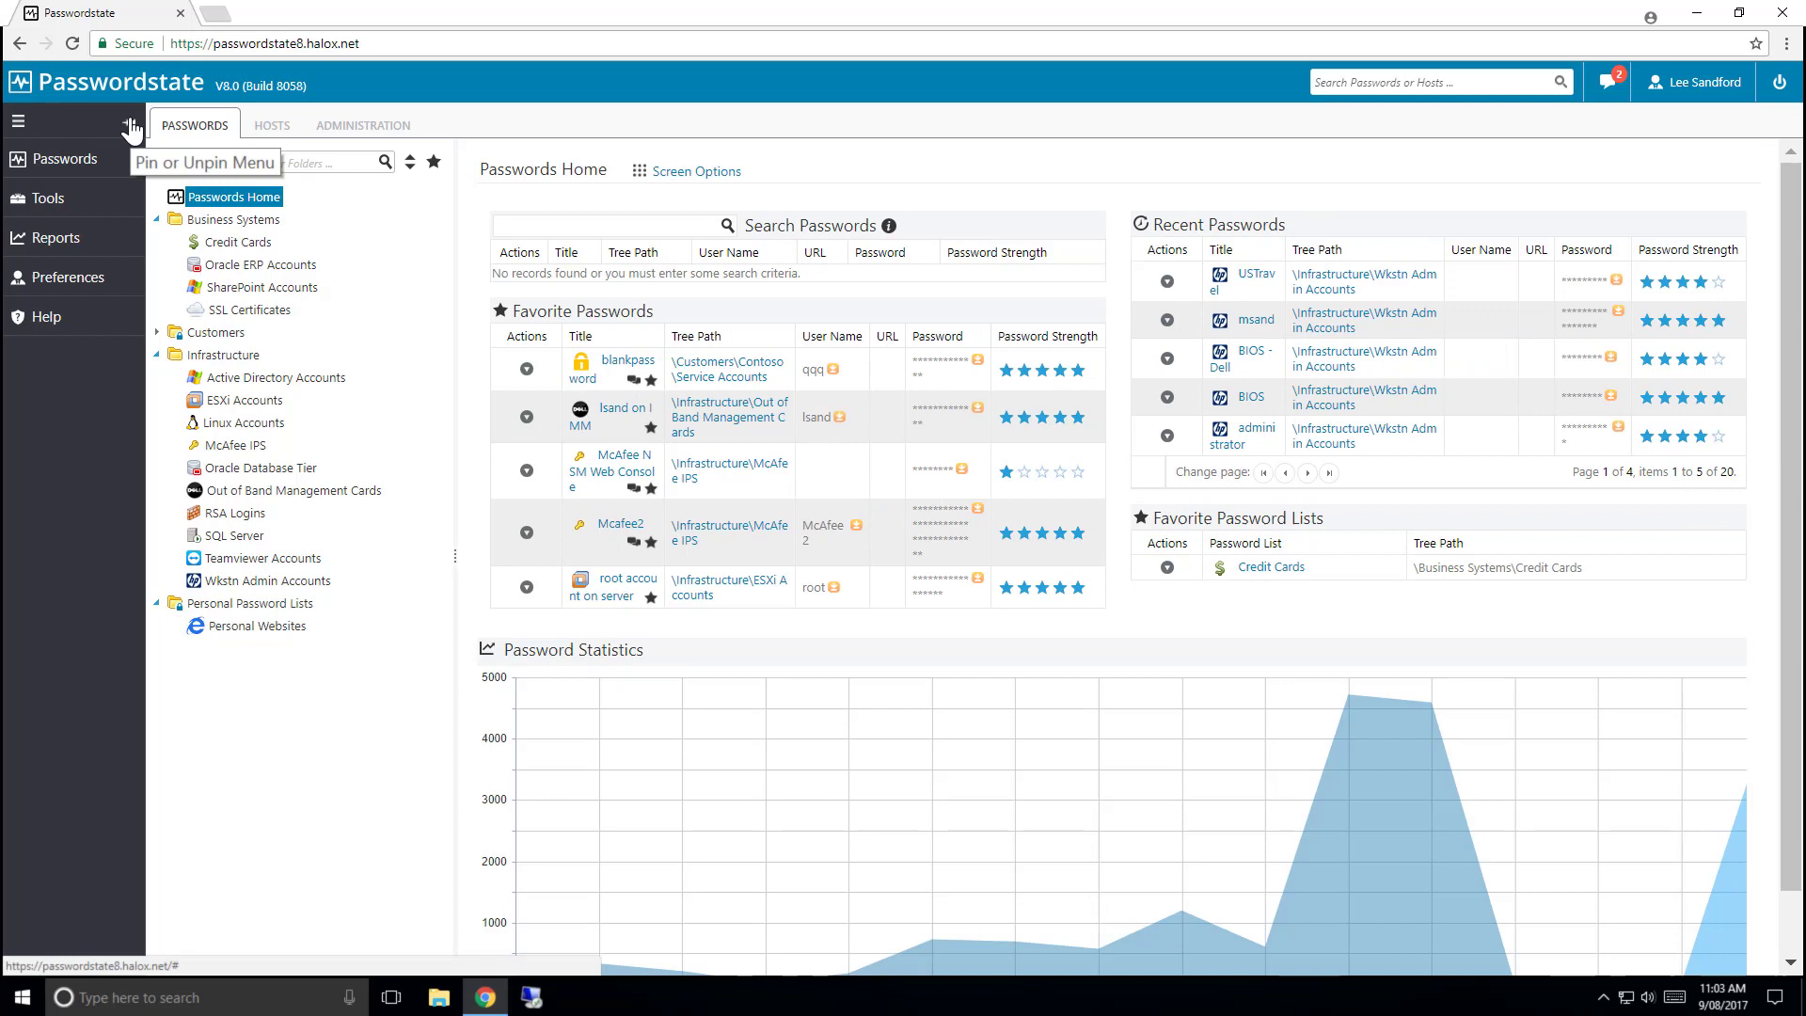
Unpin the side menu so it collapses to icons only over Passwords Home
left_click(128, 121)
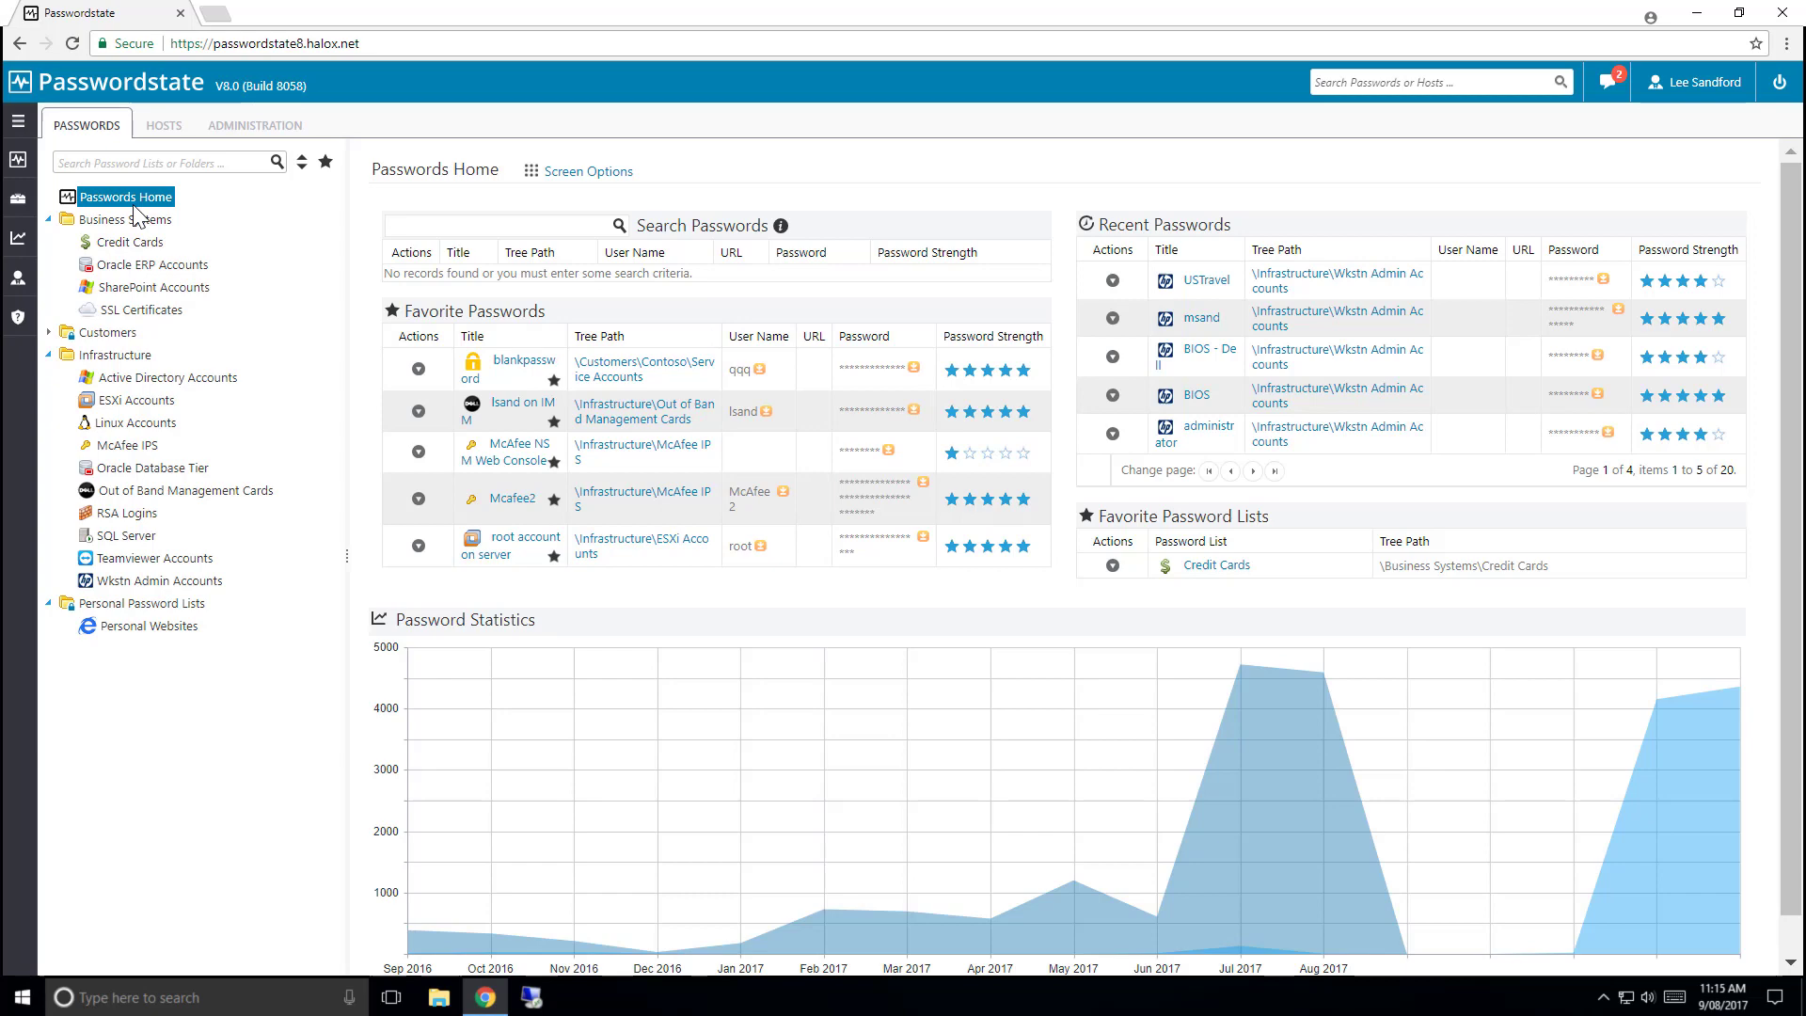
Browse Business Systems to view the Credit Cards and SharePoint Accounts password lists
left_click(111, 218)
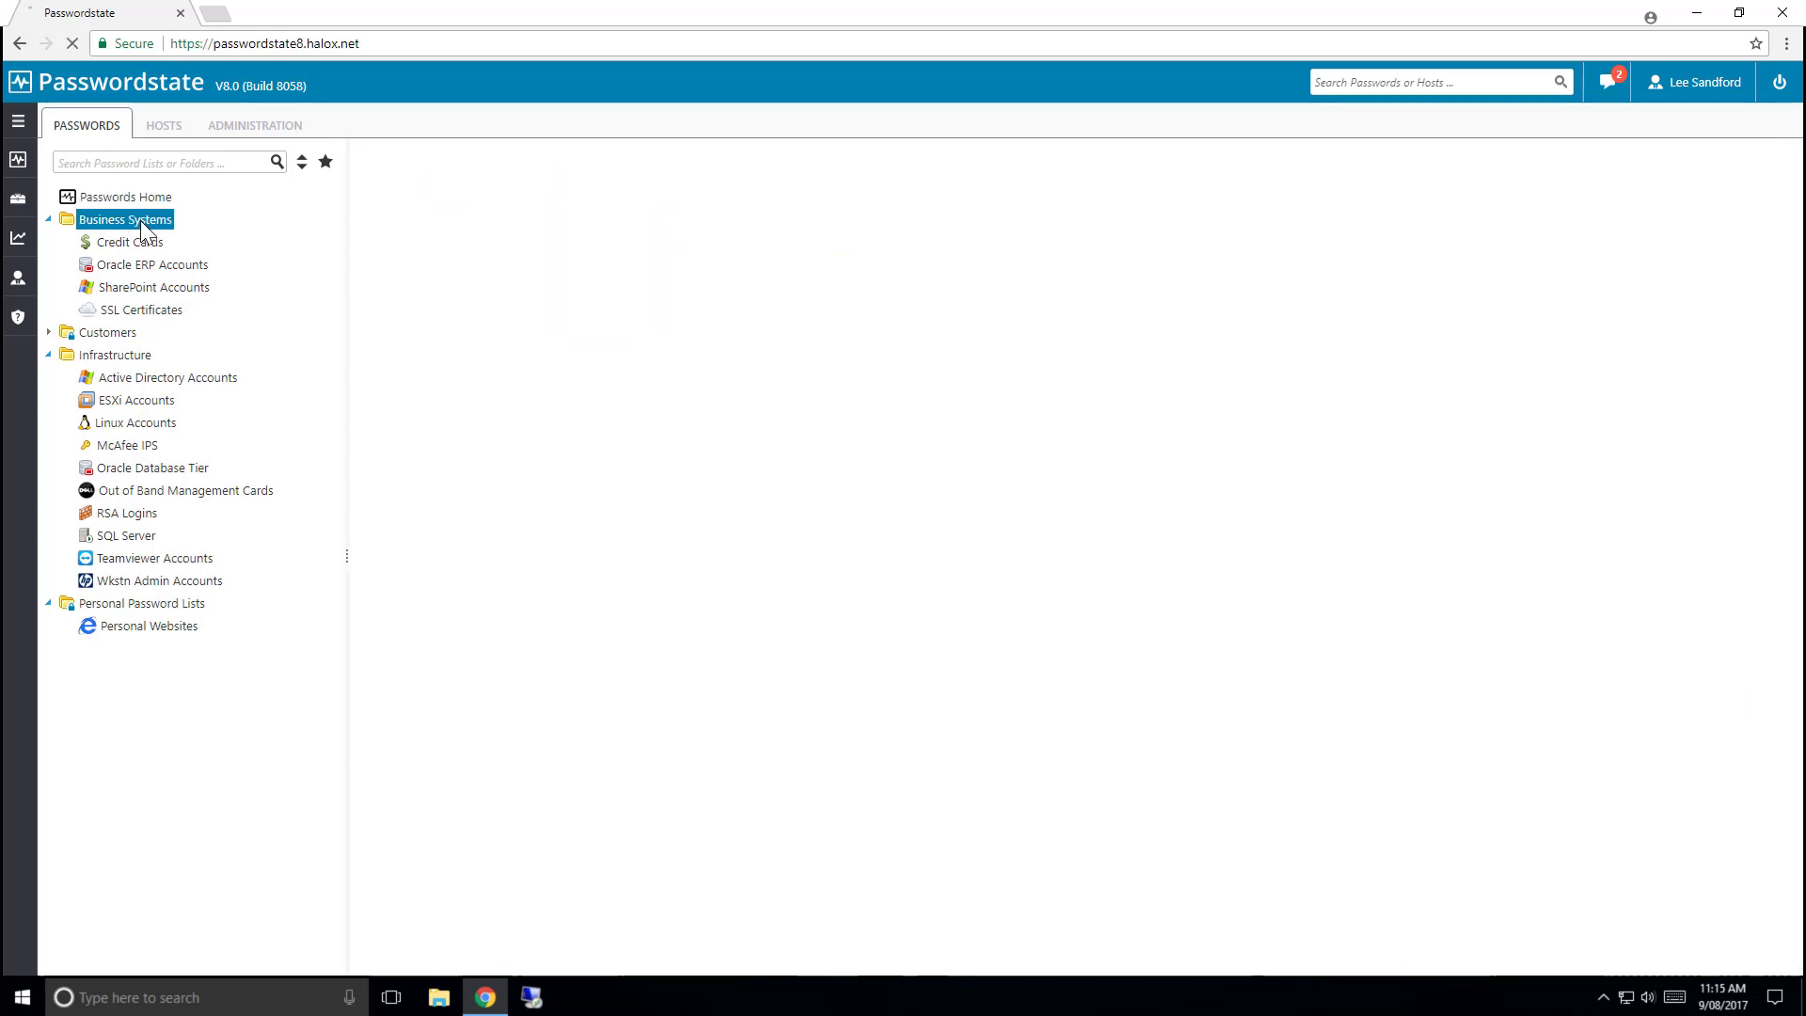
left_click(130, 242)
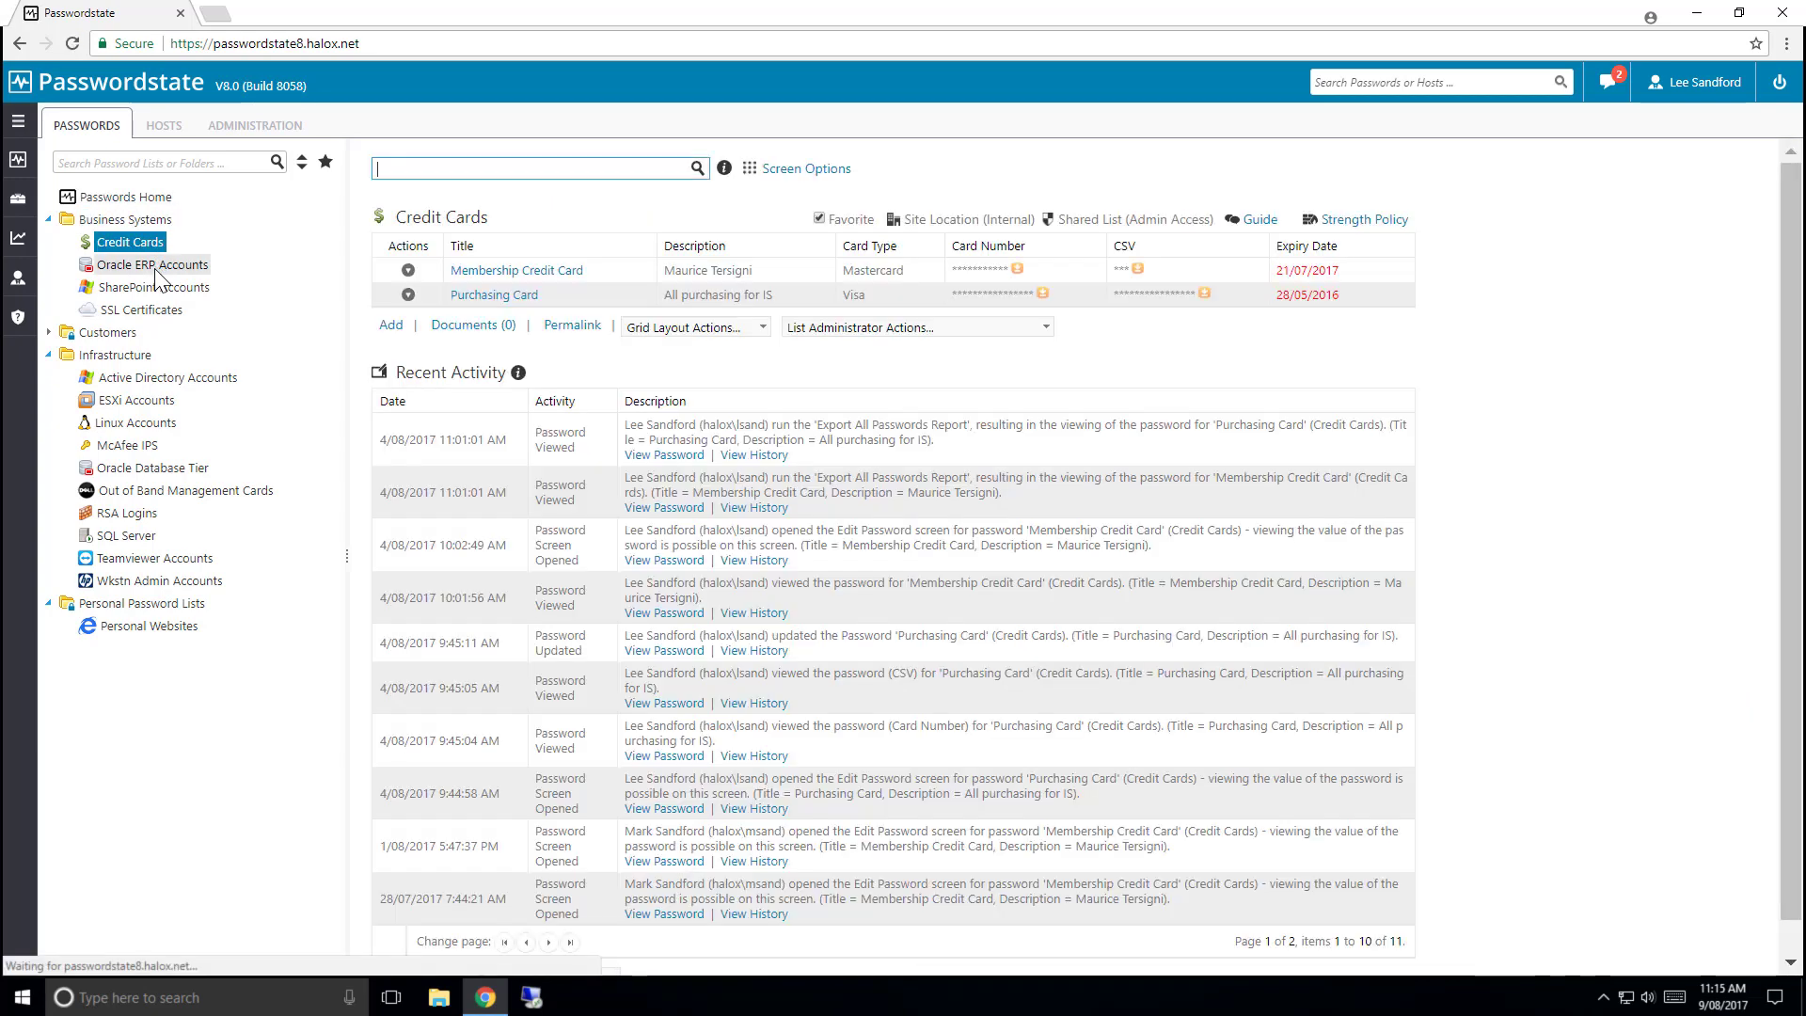
left_click(155, 286)
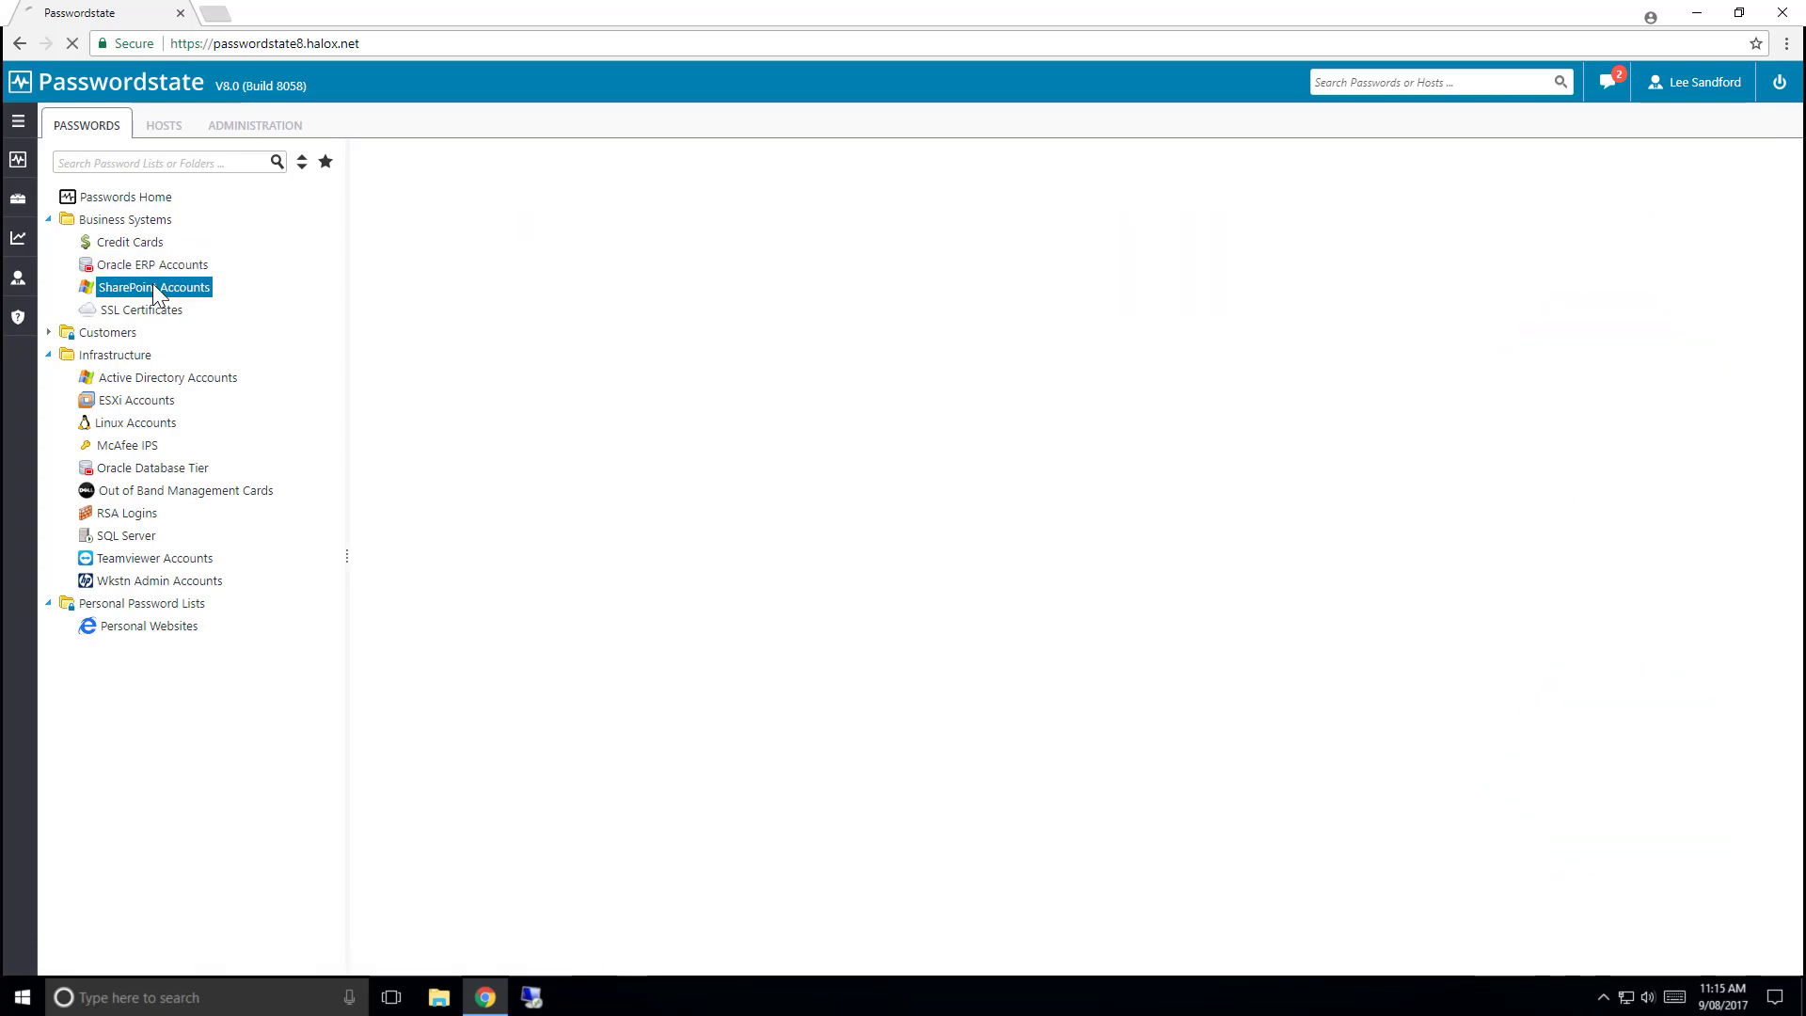
left_click(154, 286)
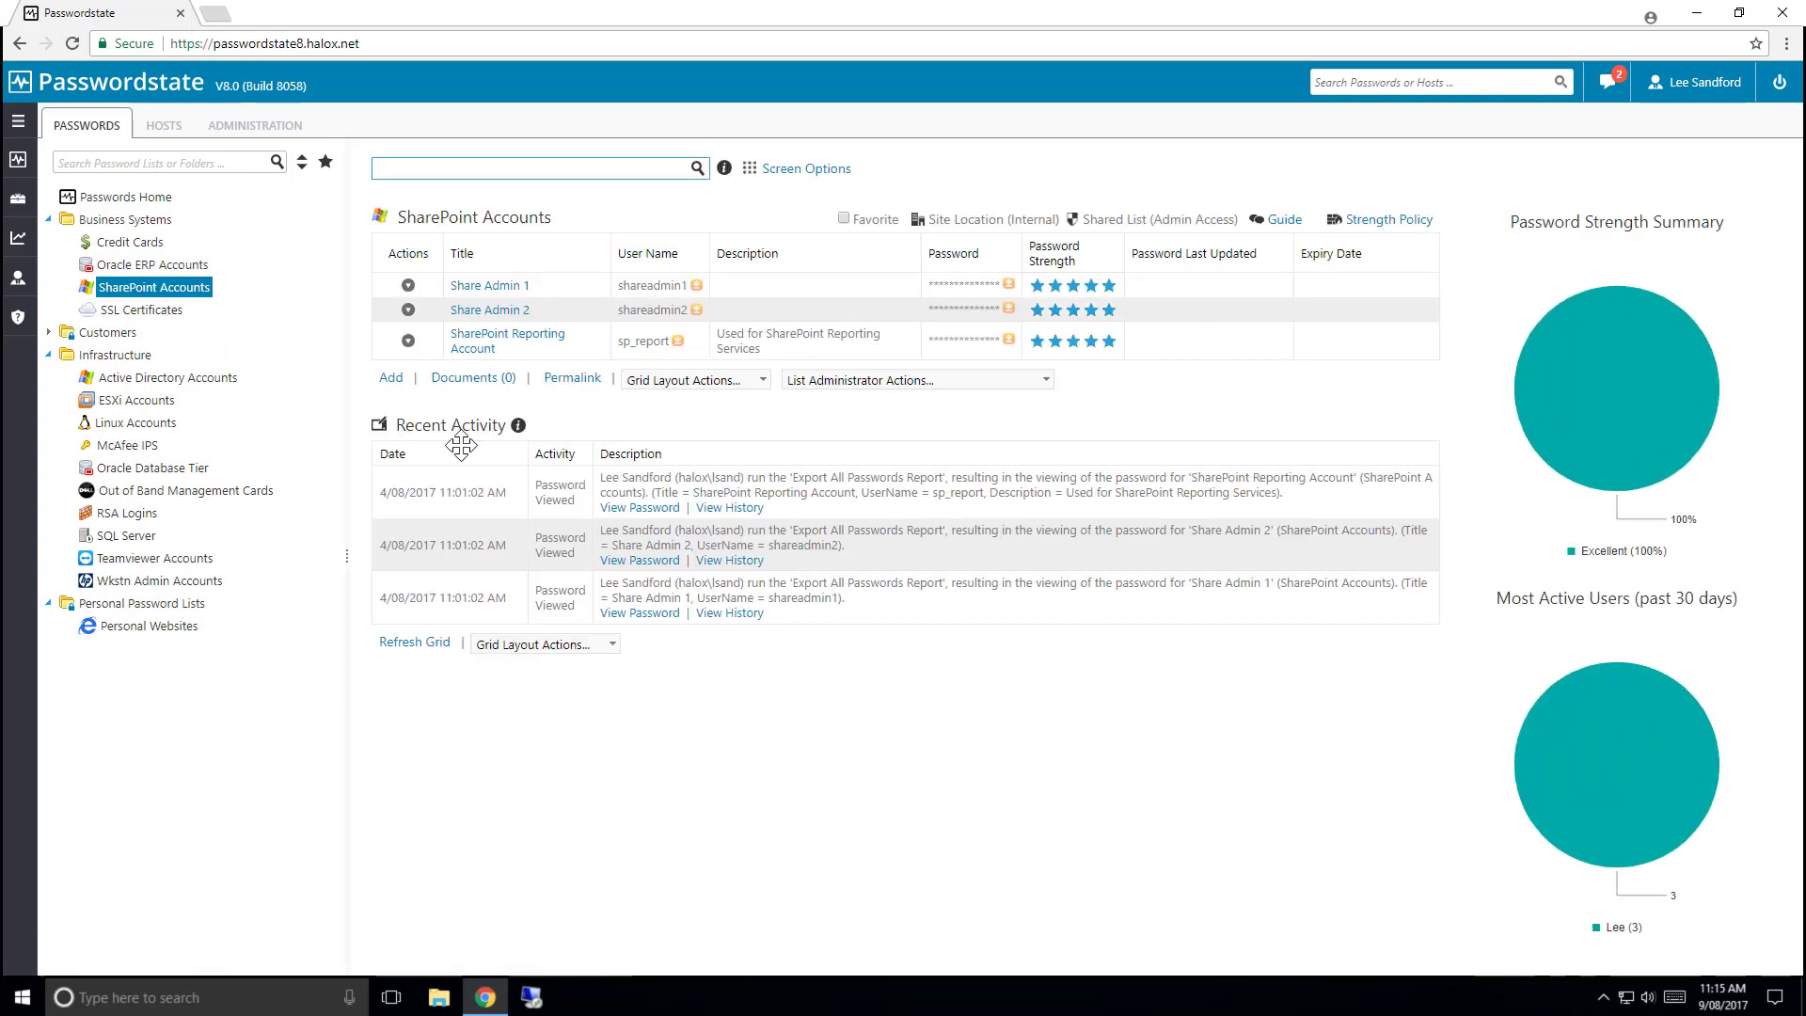
mouse_move(463, 448)
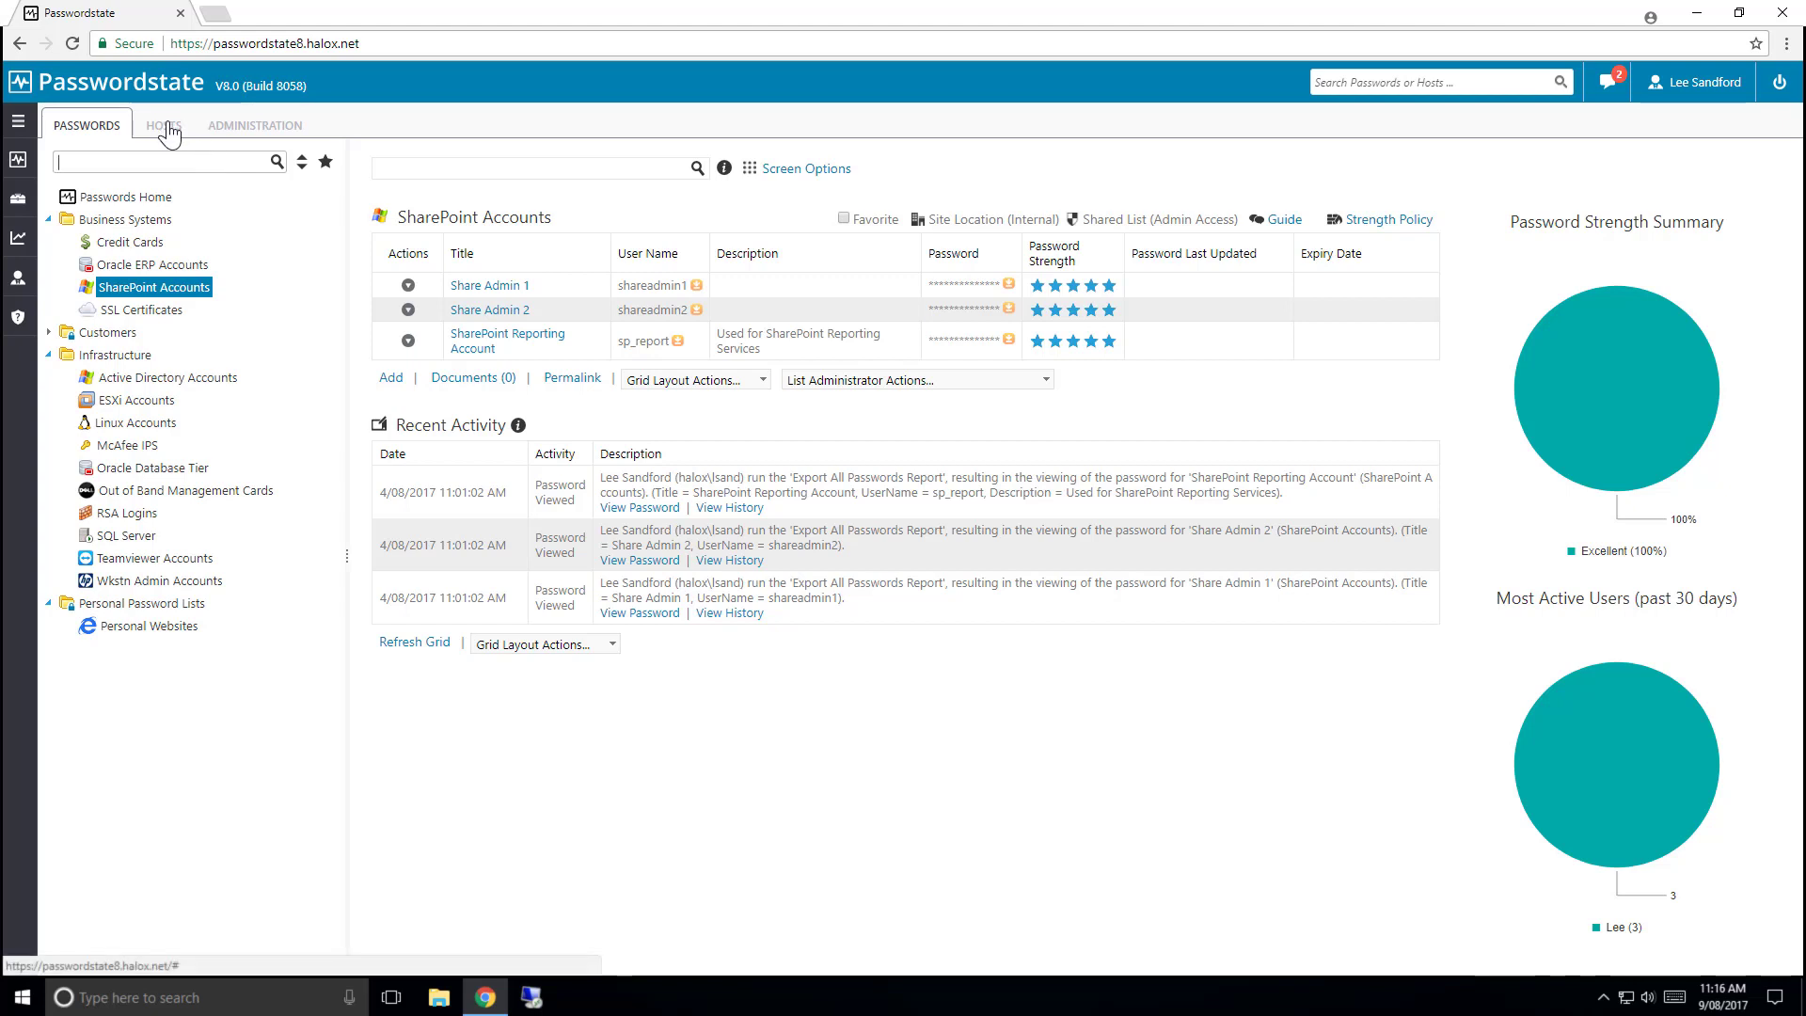
Switch to Hosts Home, then head to the Administration area
left_click(163, 124)
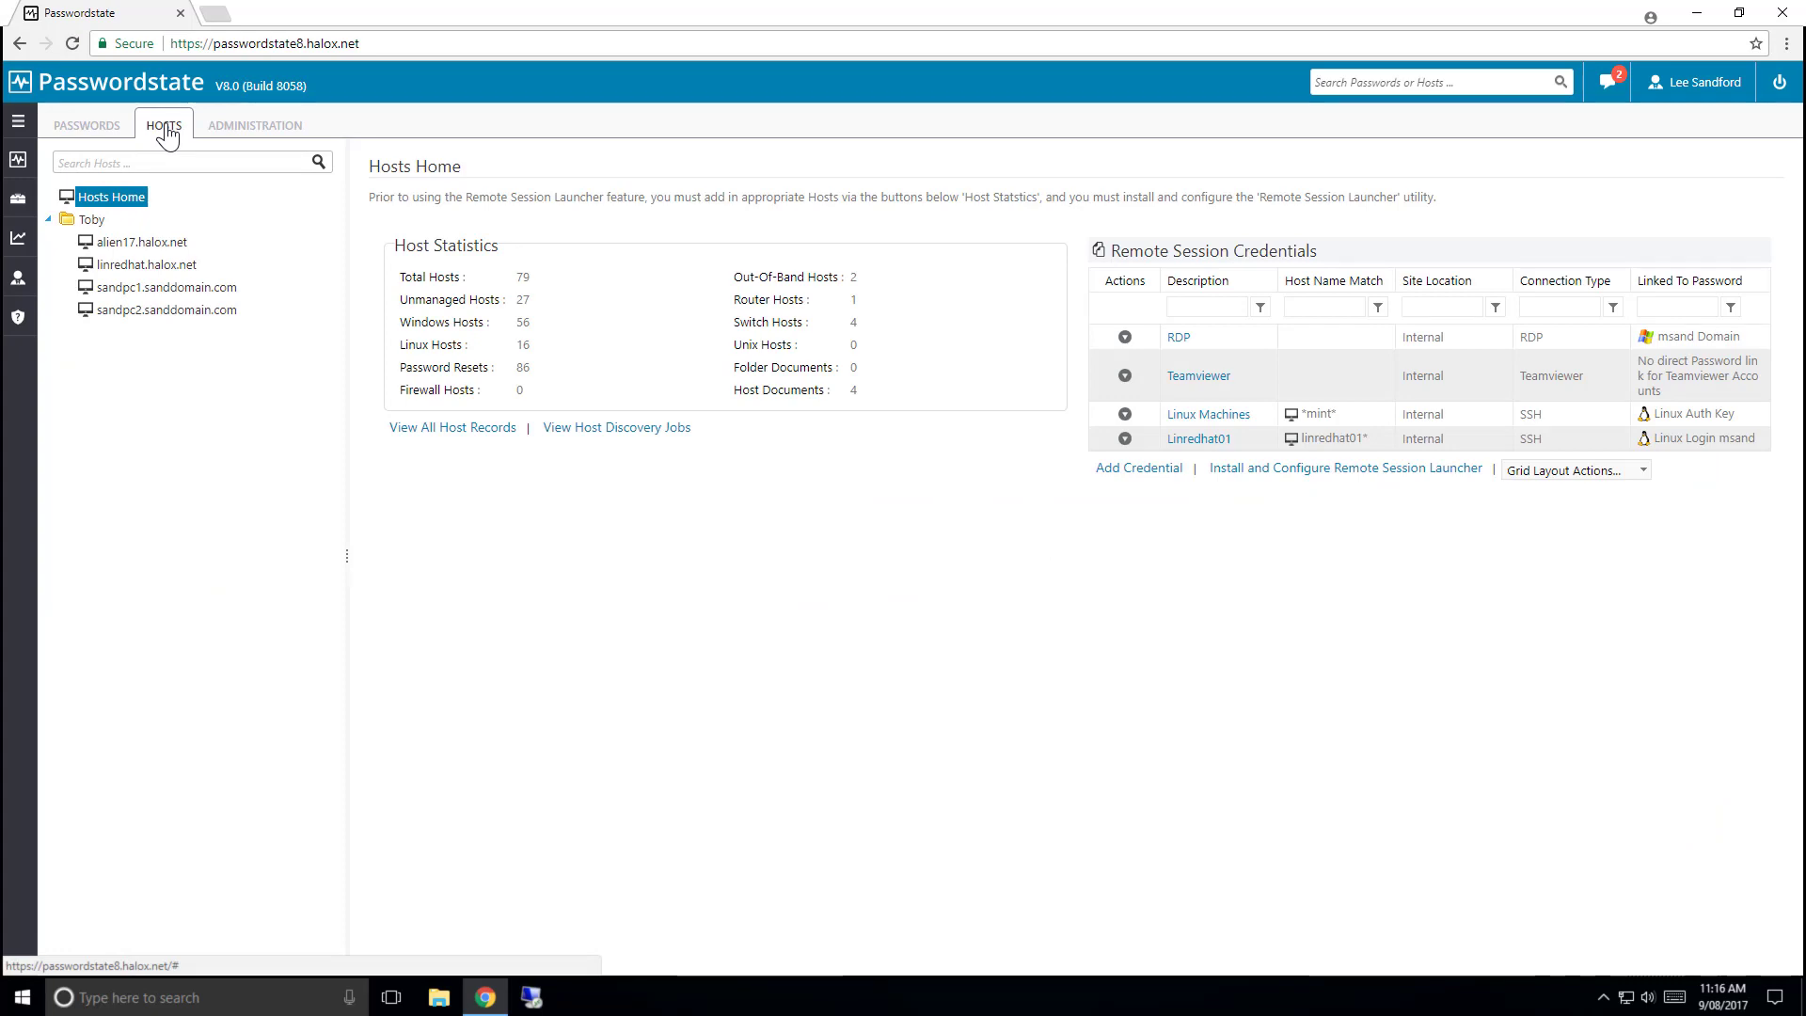
left_click(254, 124)
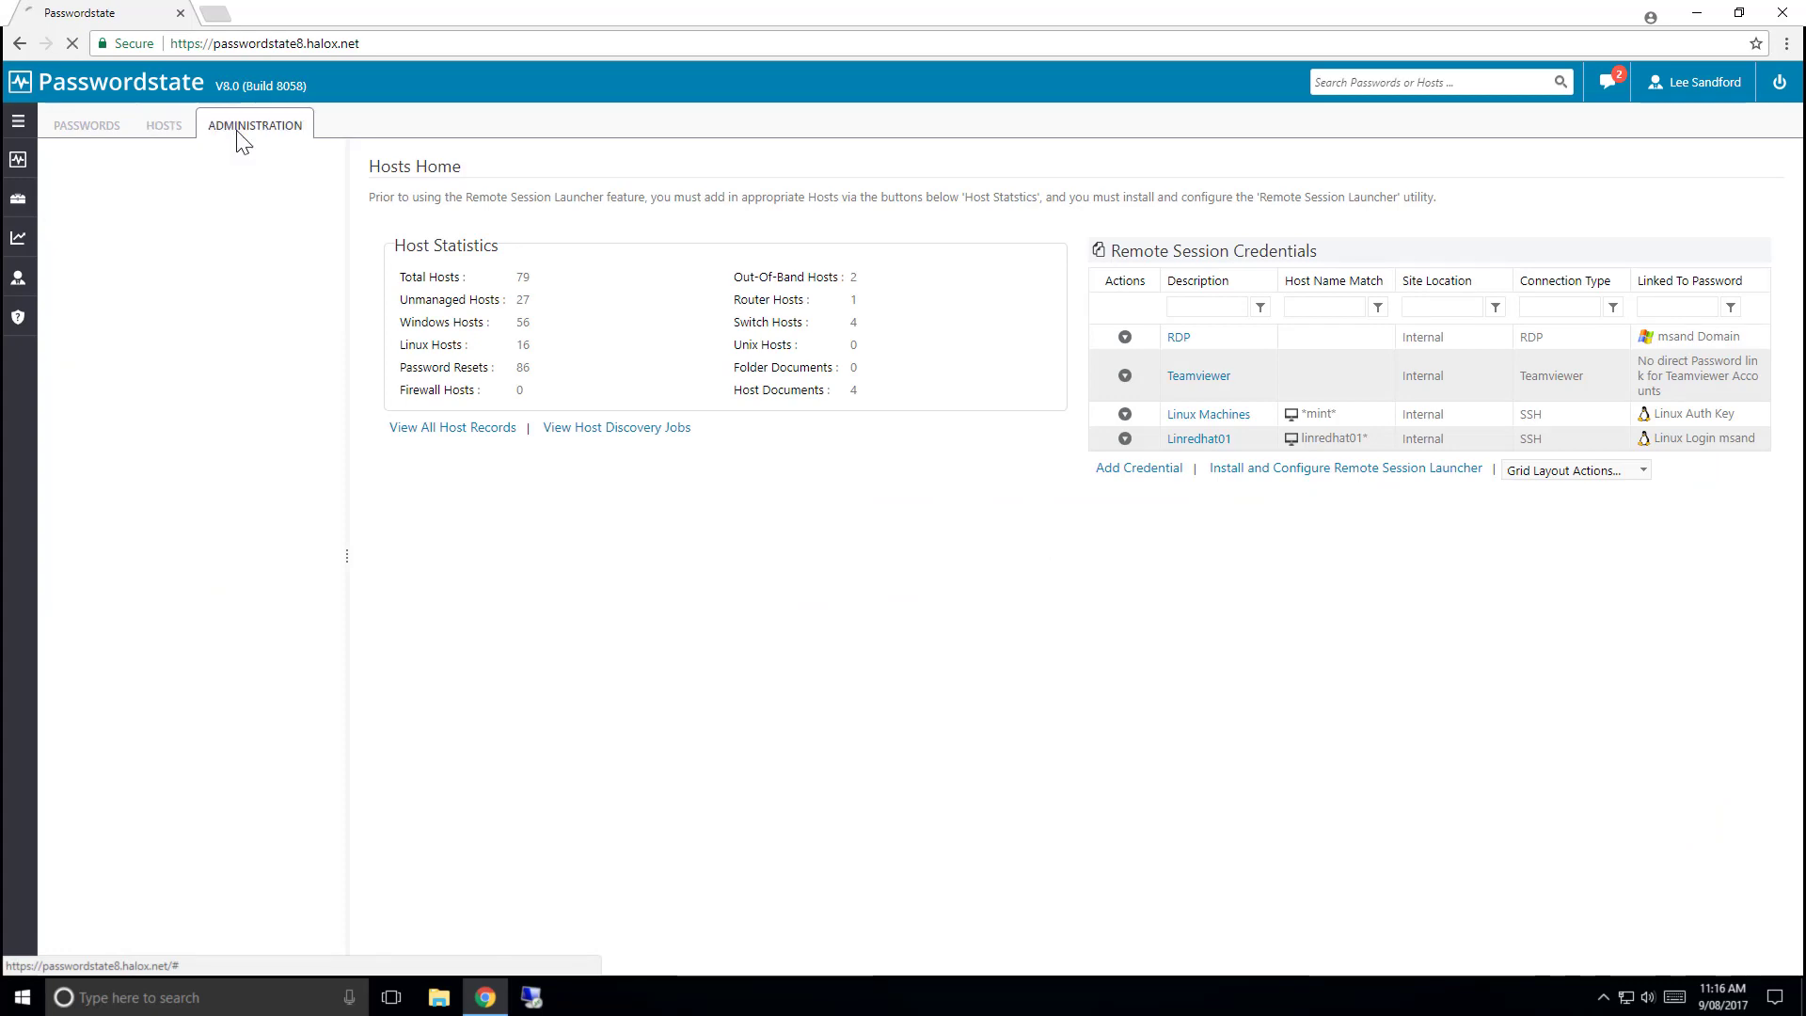
Load the Administration page showing build details, statistics and maintenance options
left_click(254, 124)
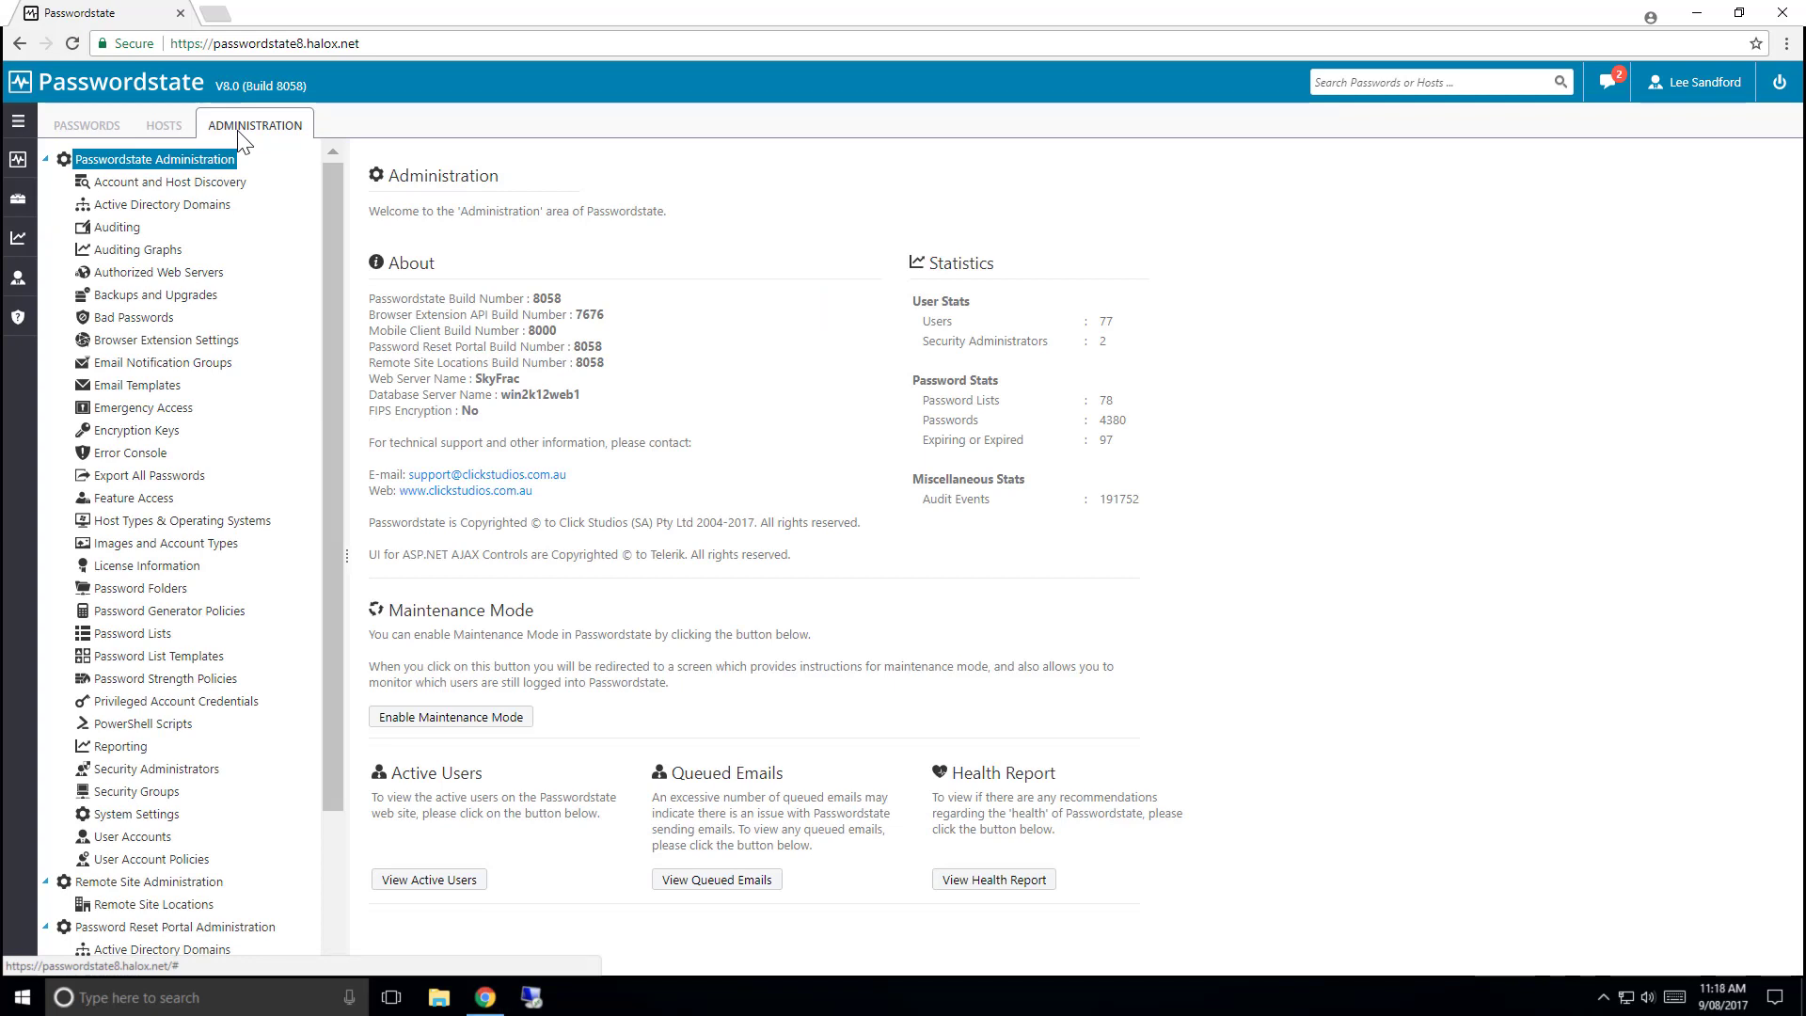
mouse_move(1183, 198)
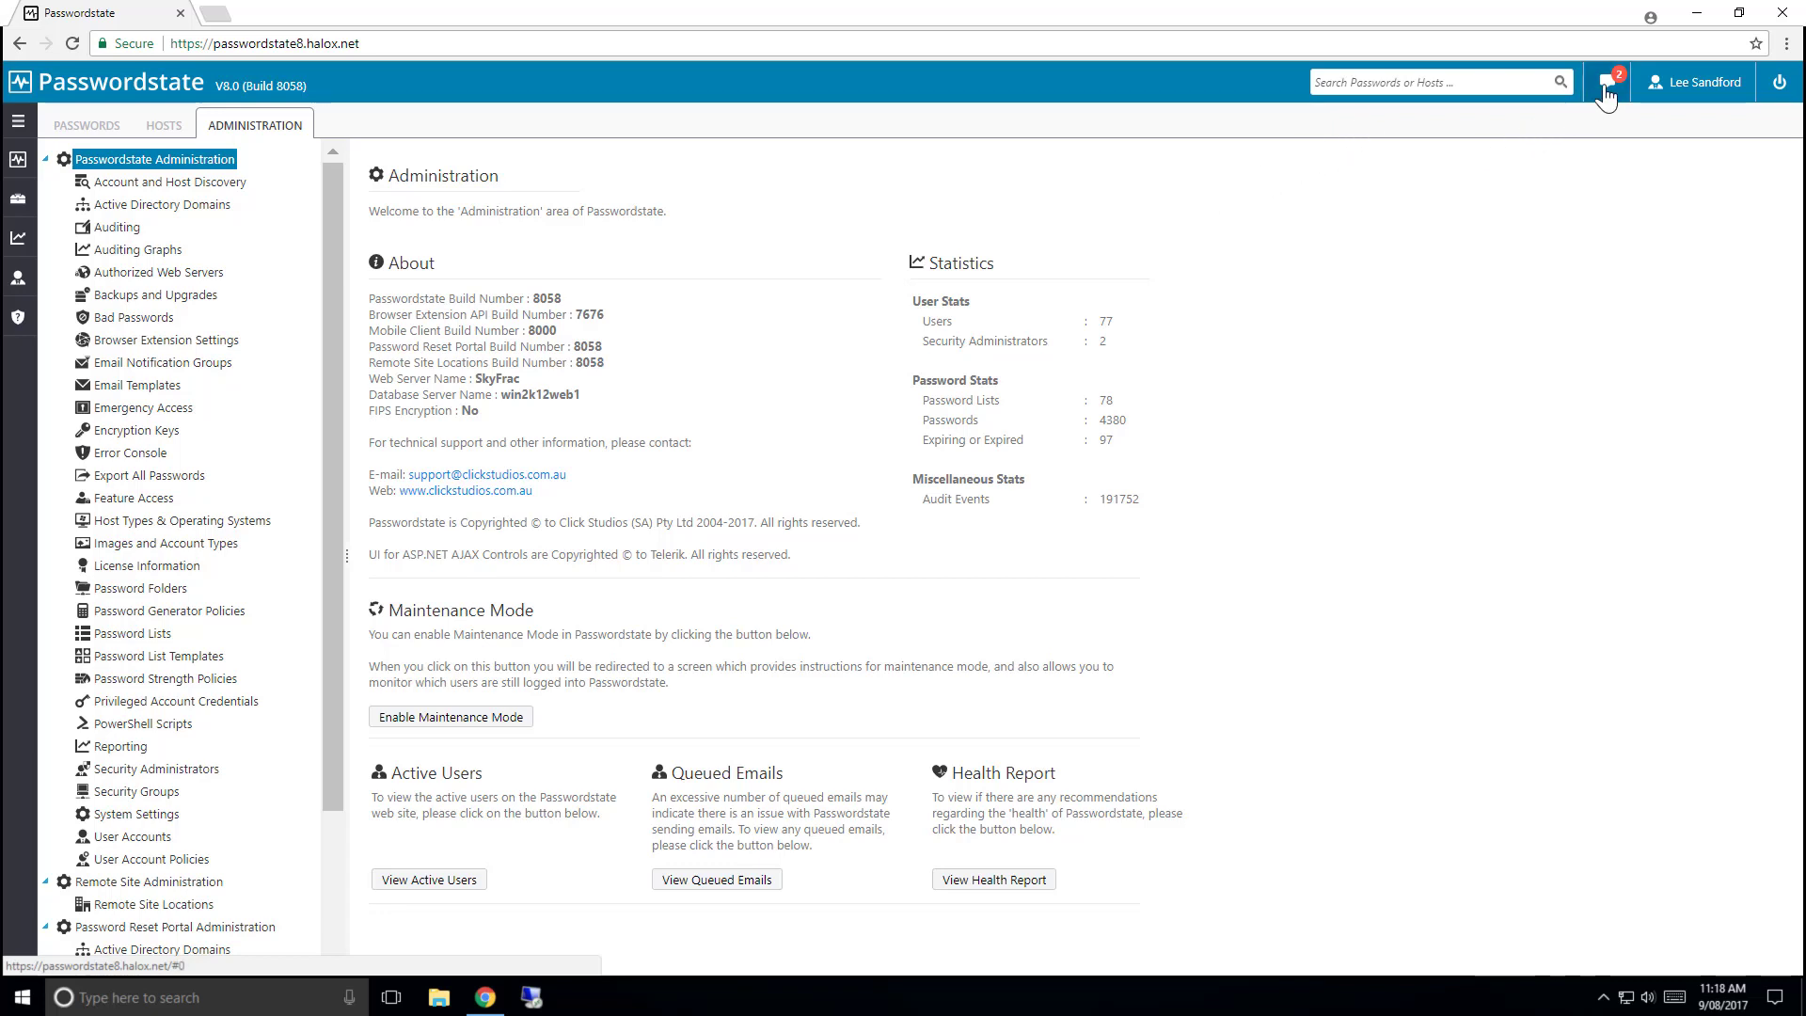
Review notifications about pending access requests and health check issues, then log out
left_click(1605, 81)
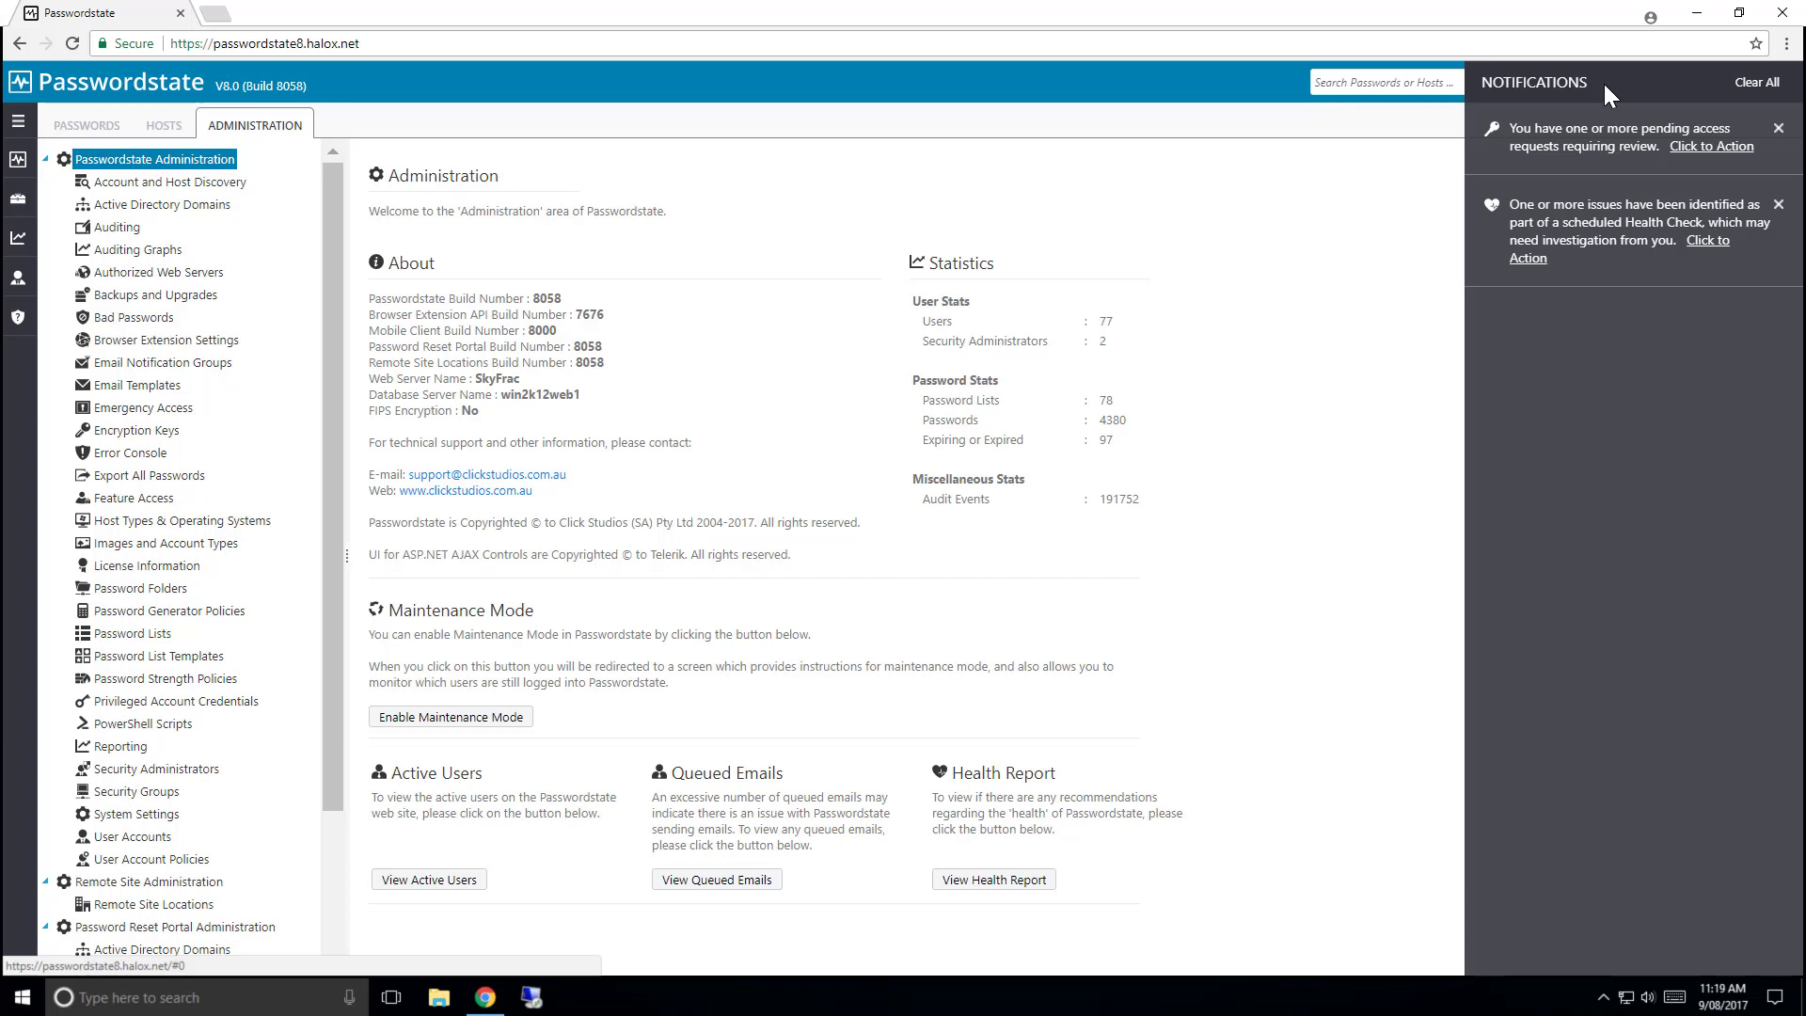
left_click(1603, 81)
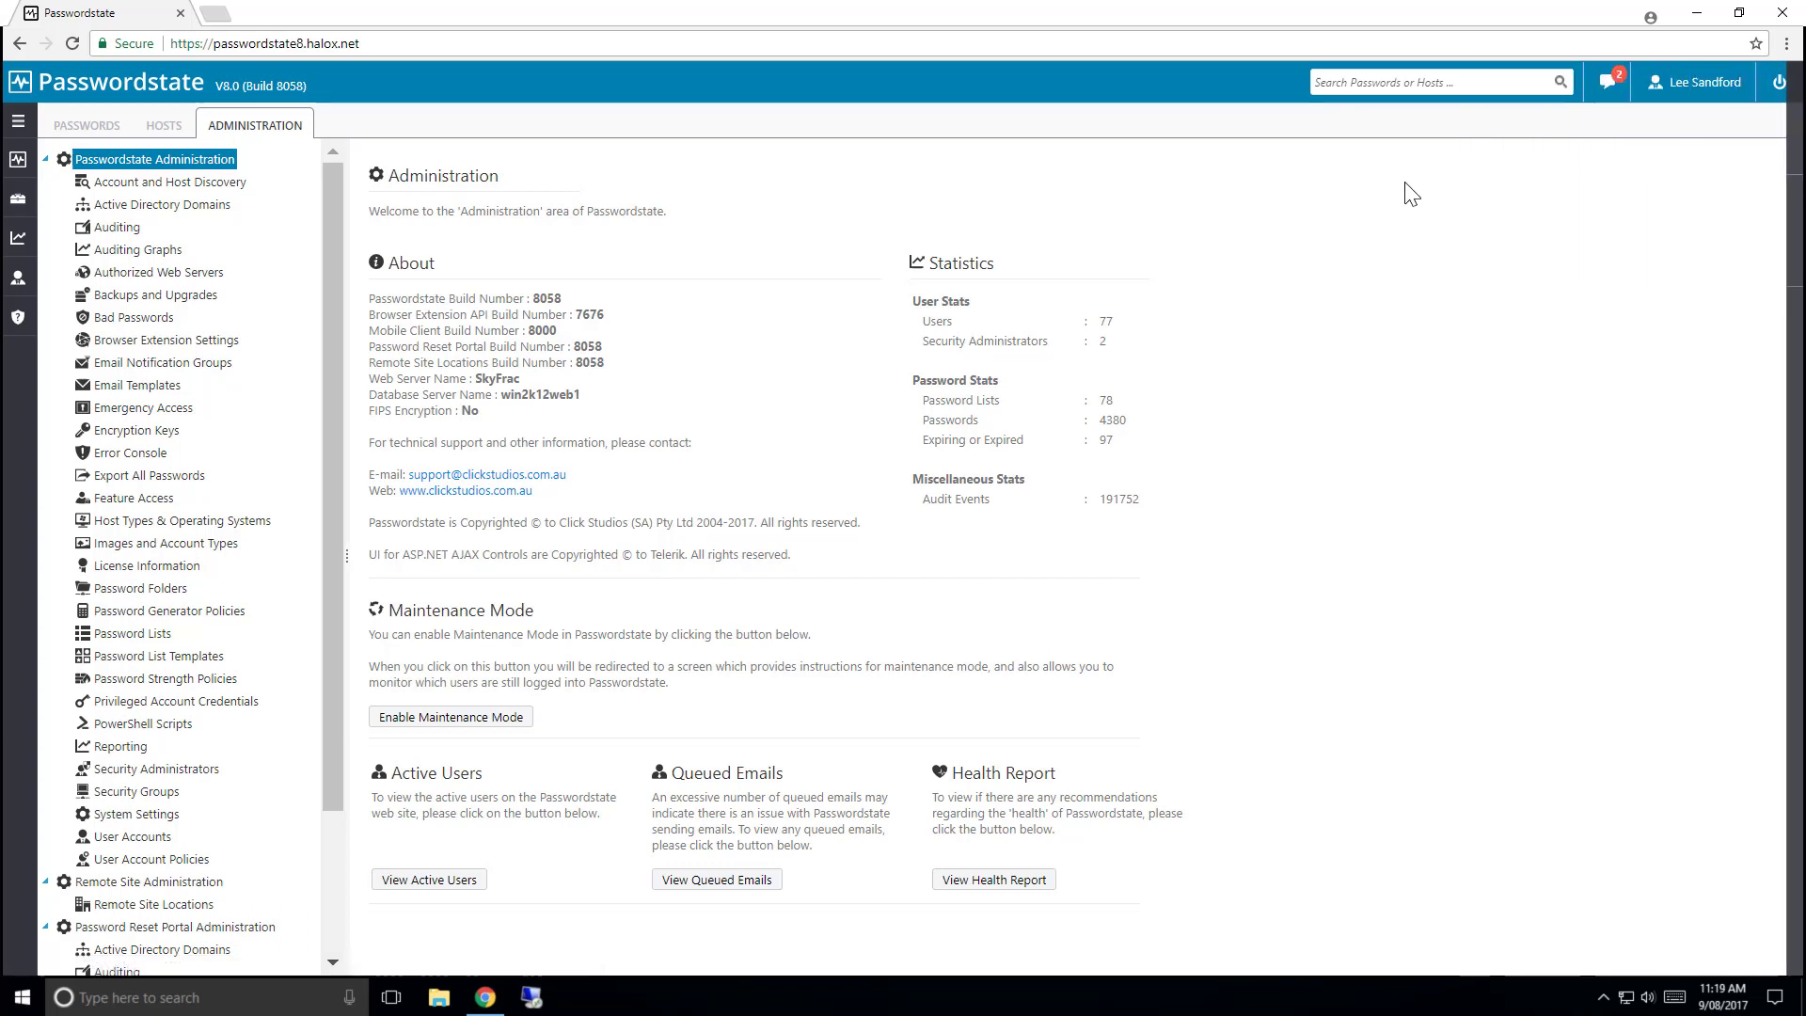
mouse_move(1695, 80)
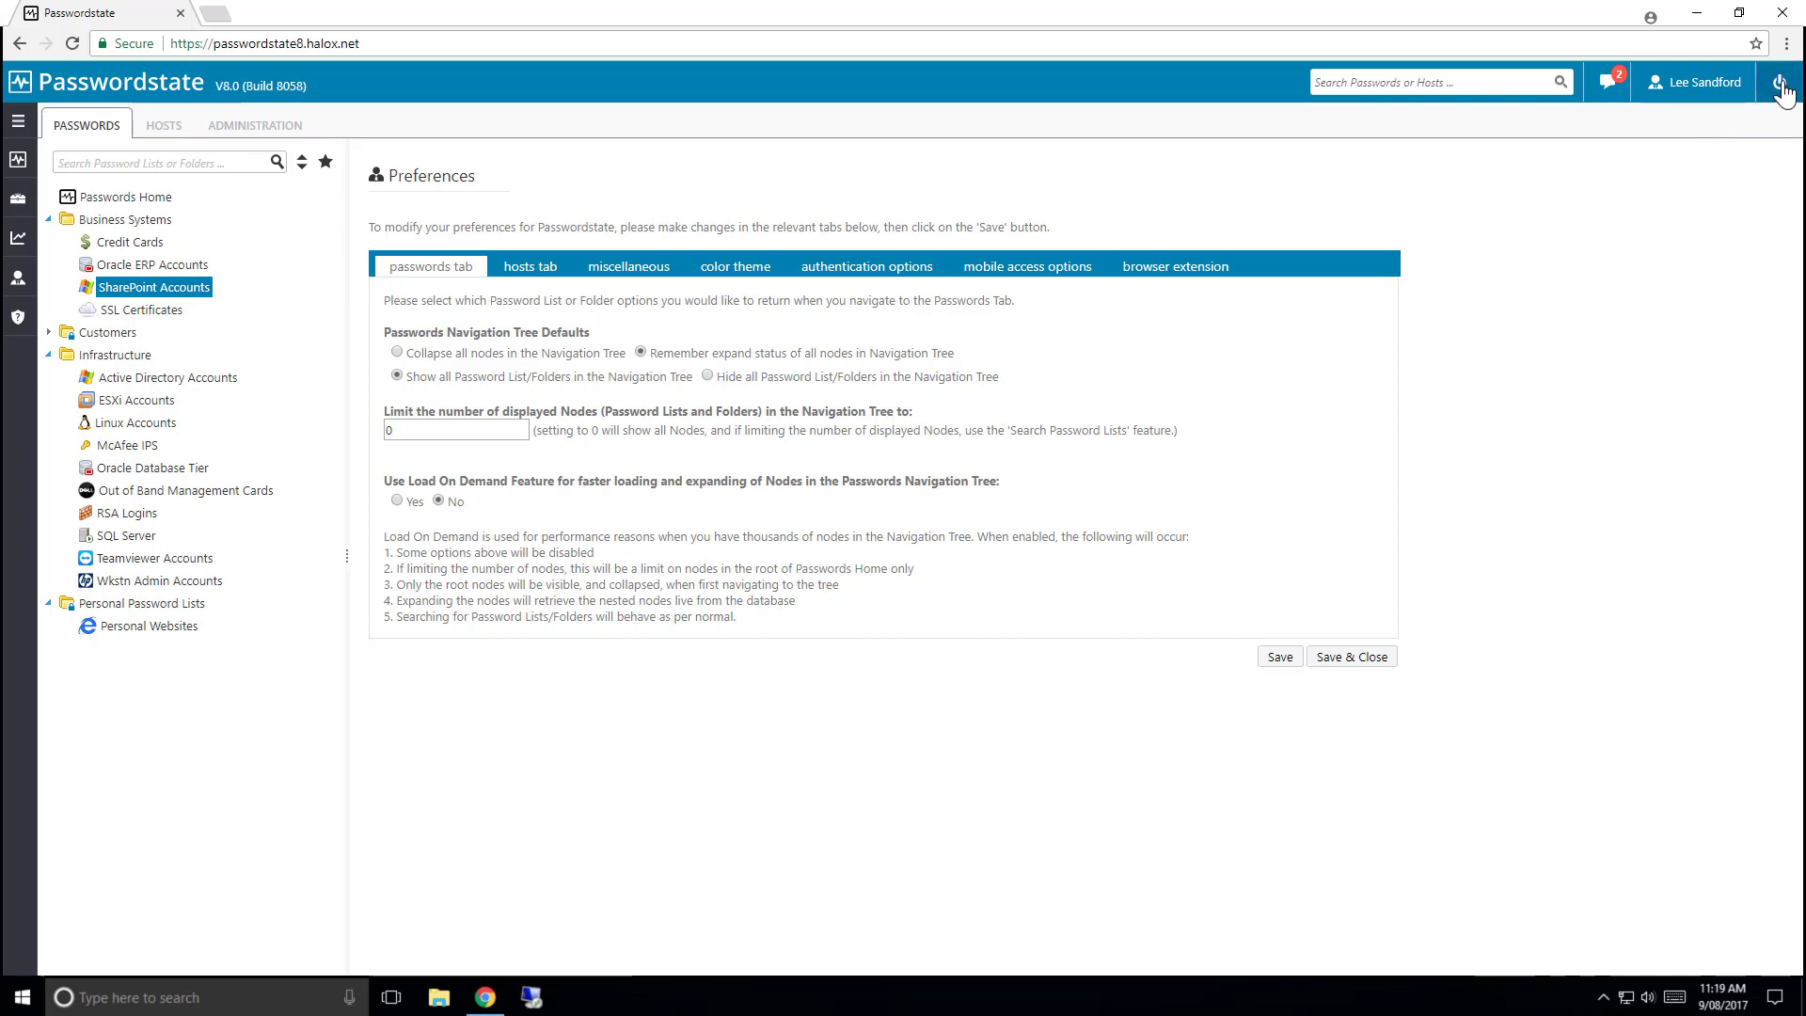
left_click(1784, 81)
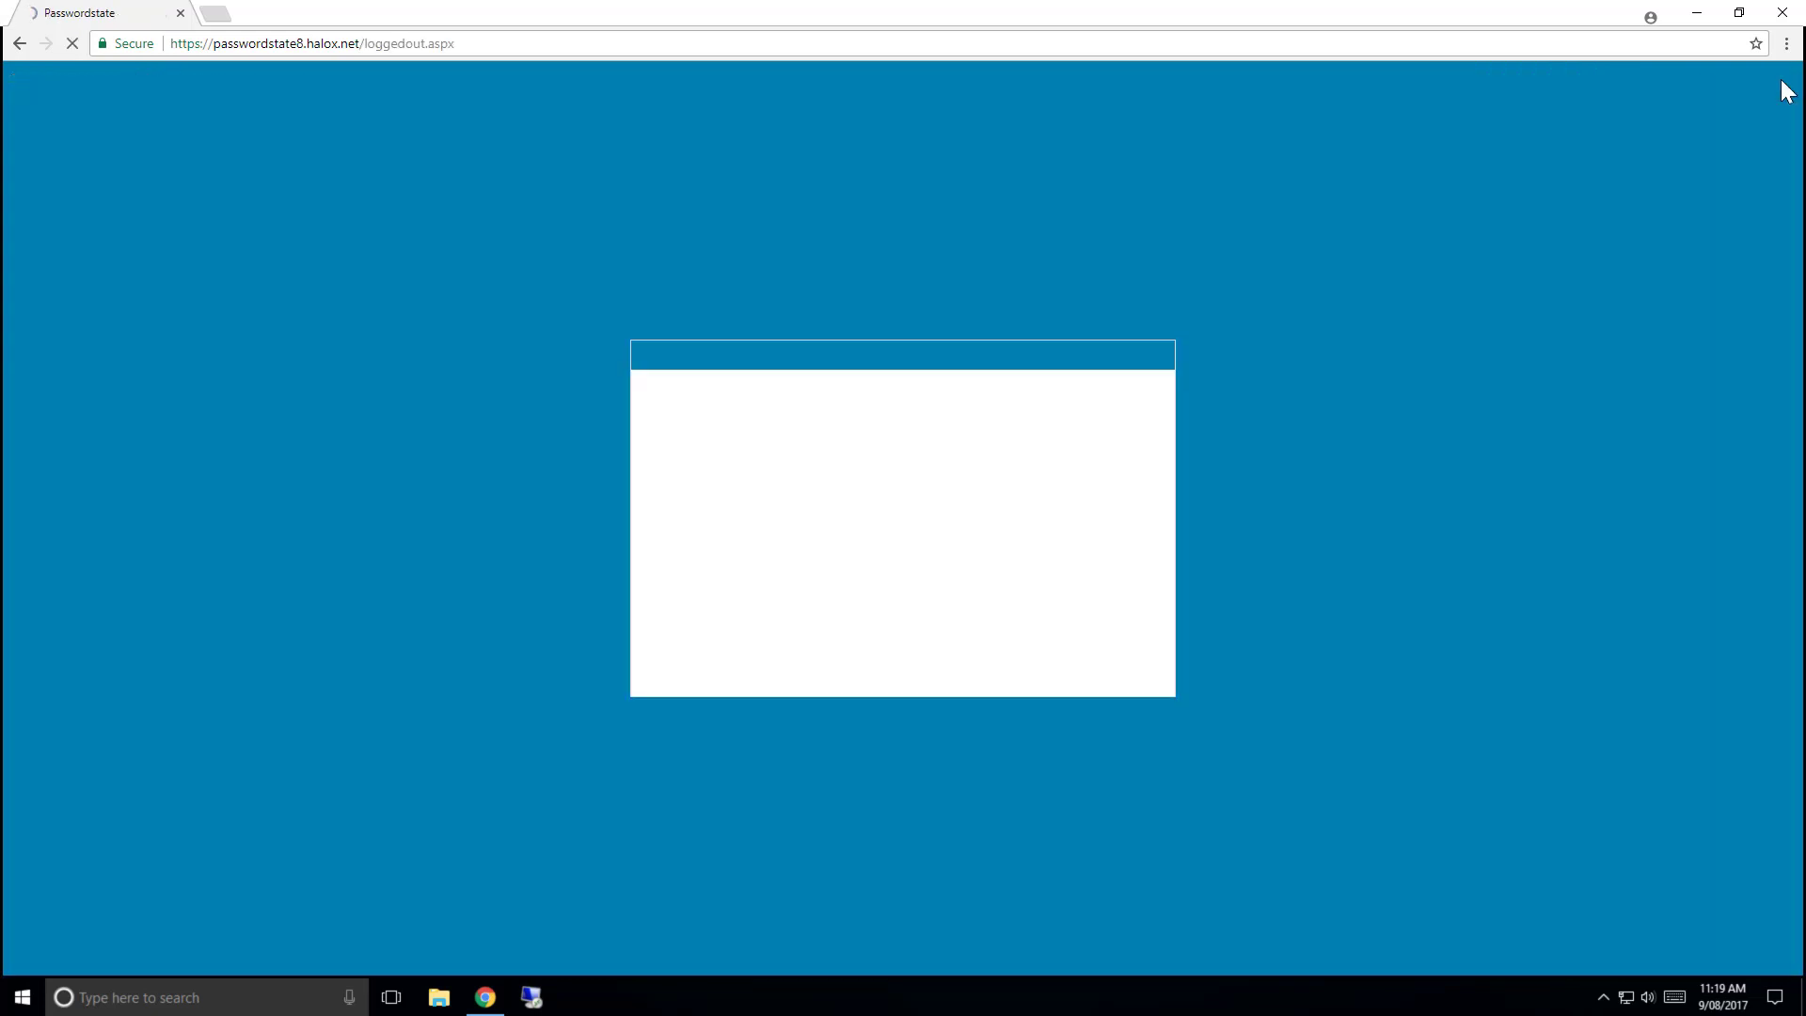